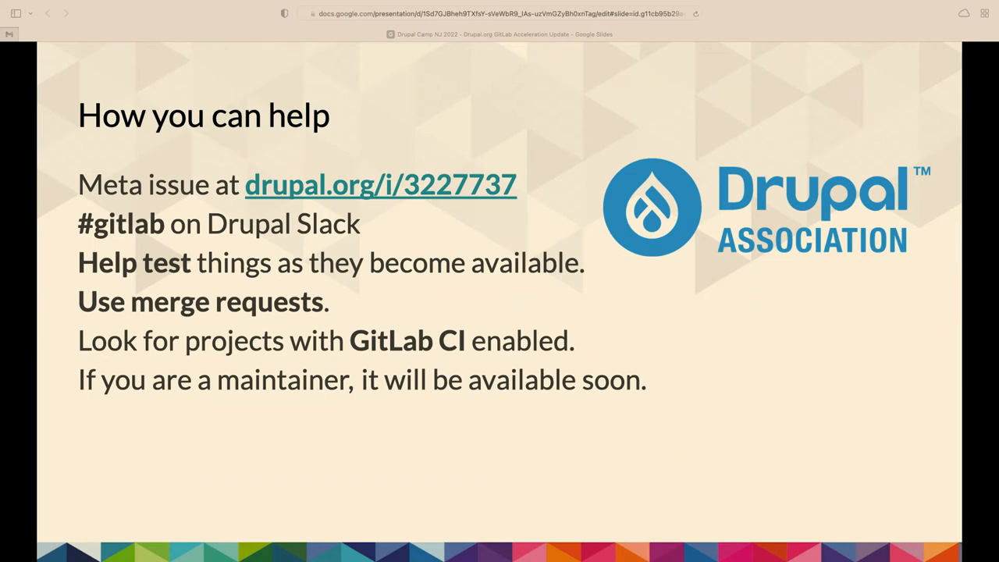
mouse_move(105, 85)
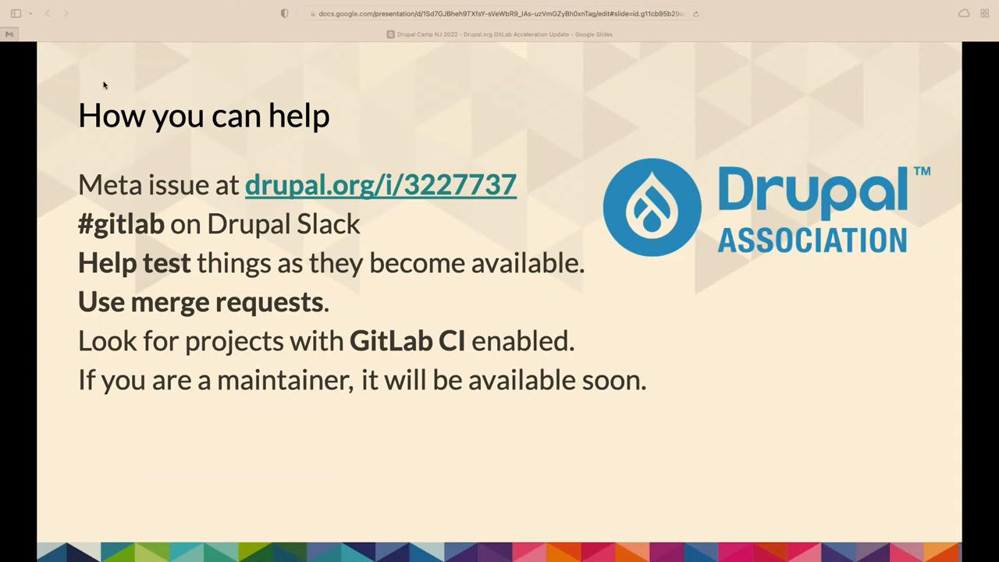